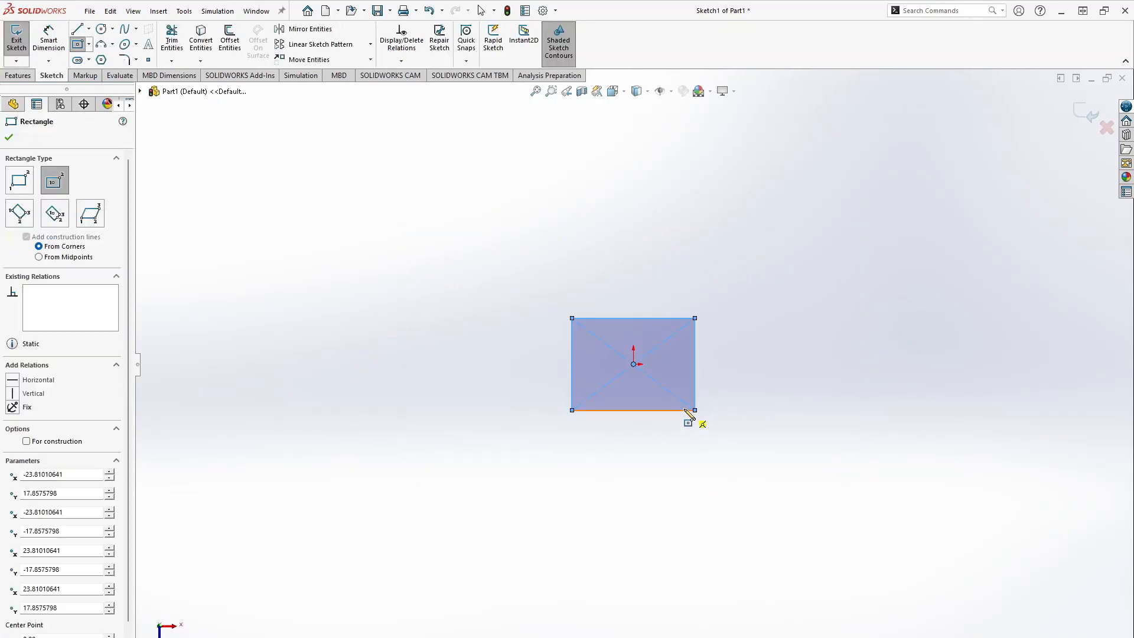
Draw the centered box rectangle and the 8 mm corner square with its diagonal for the Ø4.10 hole.
left_click(48, 40)
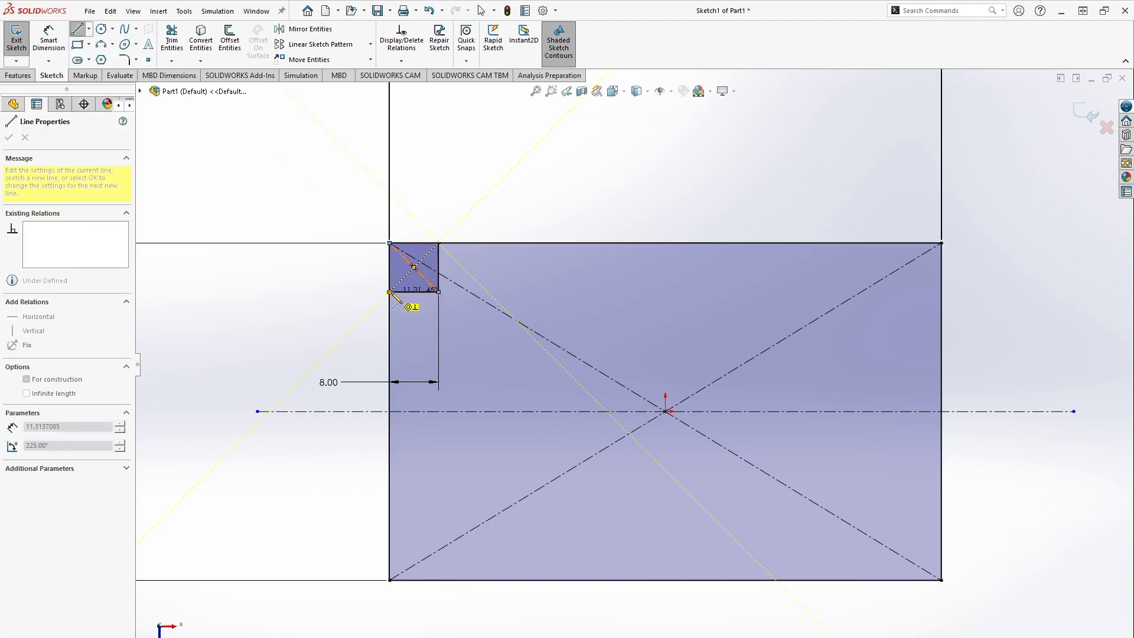
left_click(99, 29)
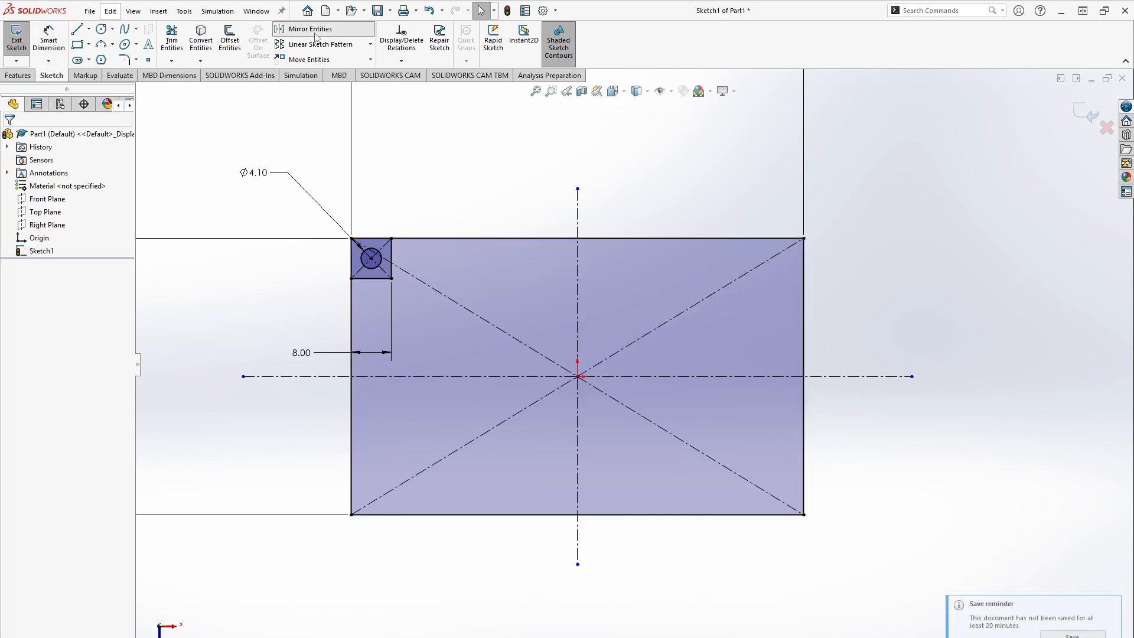
Mirror the corner square and hole about both centerlines into all four corners.
left_click(308, 28)
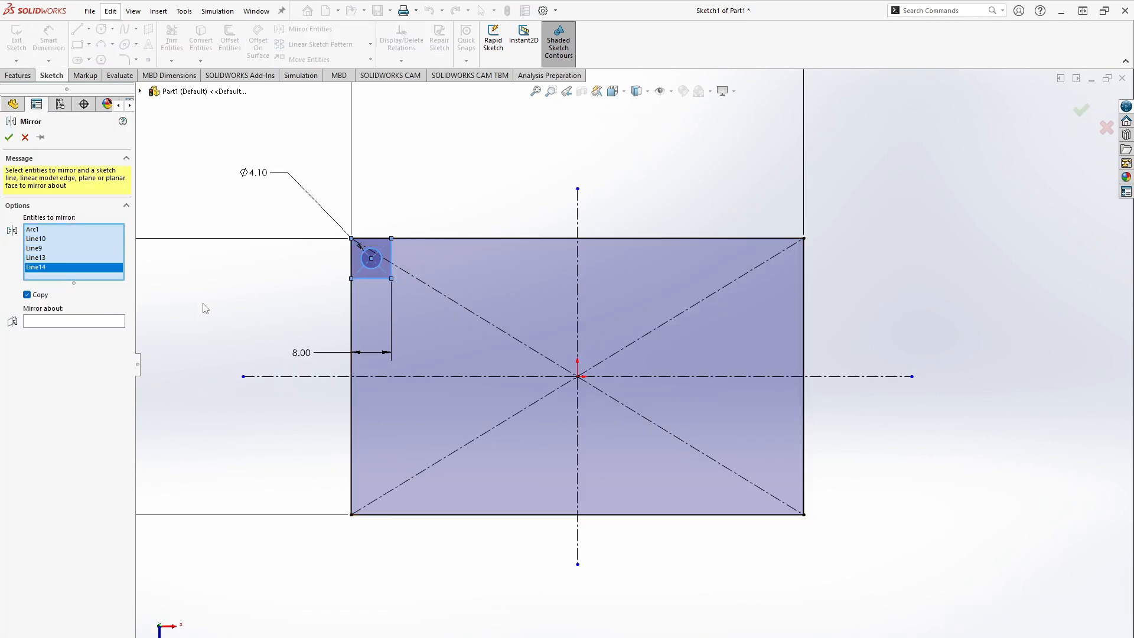
left_click(8, 138)
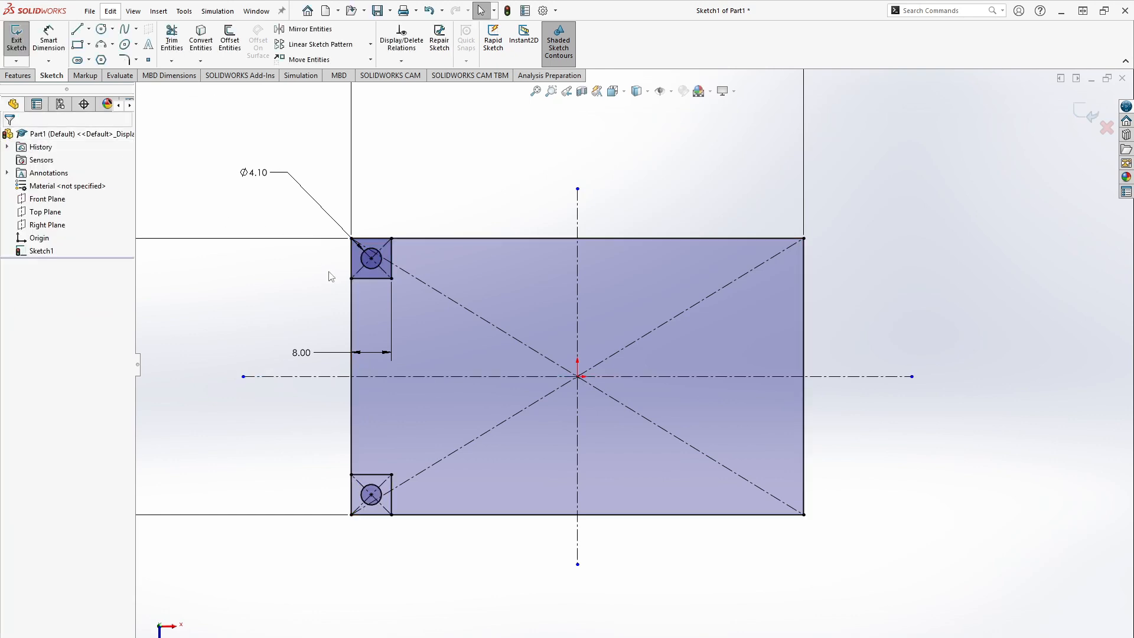
left_click(310, 28)
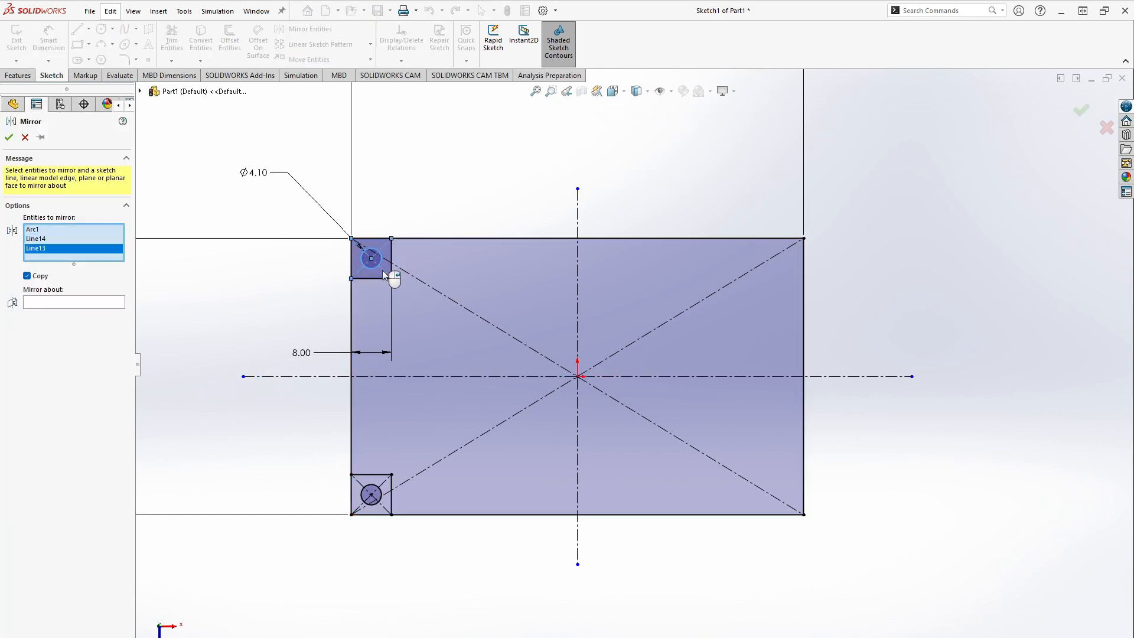
left_click(370, 494)
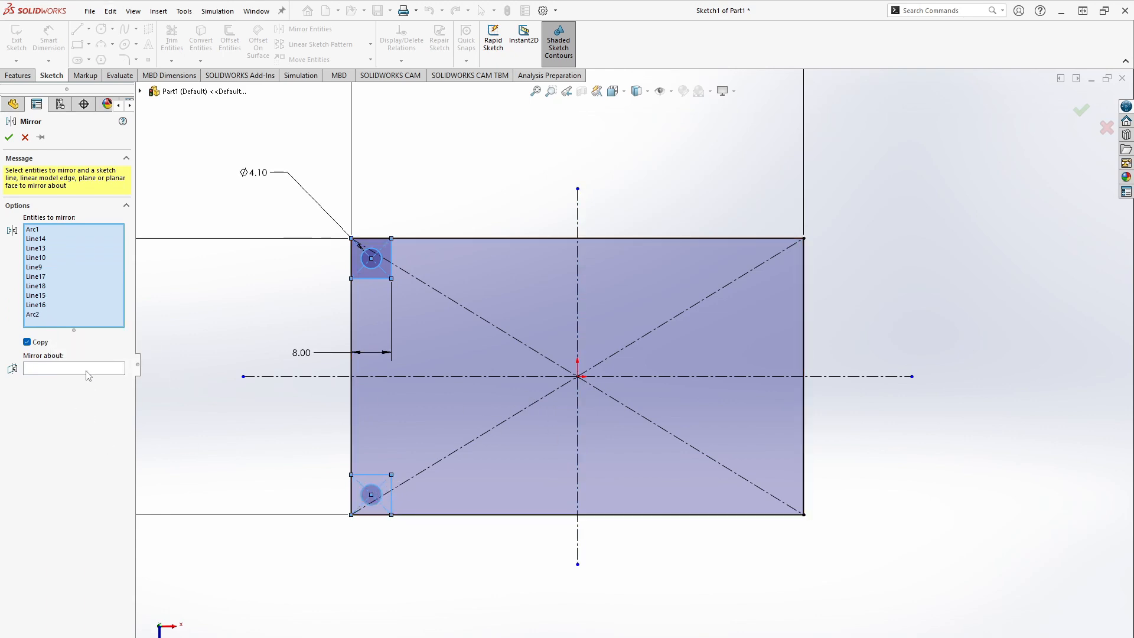
left_click(8, 137)
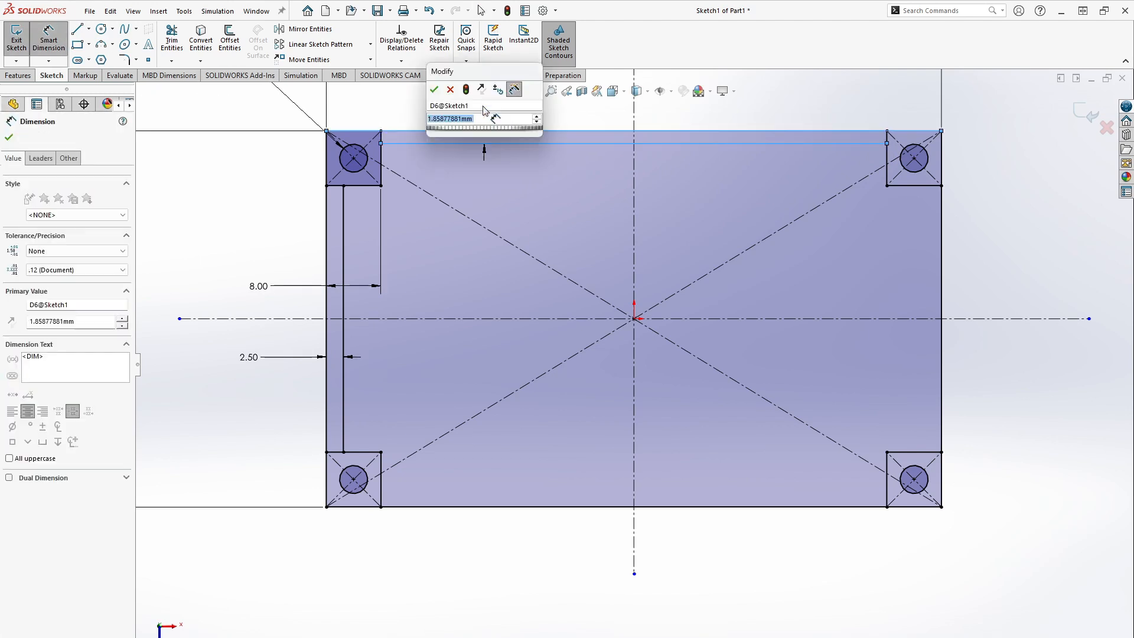
Add 2.50 mm wall lines inside the box edges and mirror them to the other sides.
left_click(433, 89)
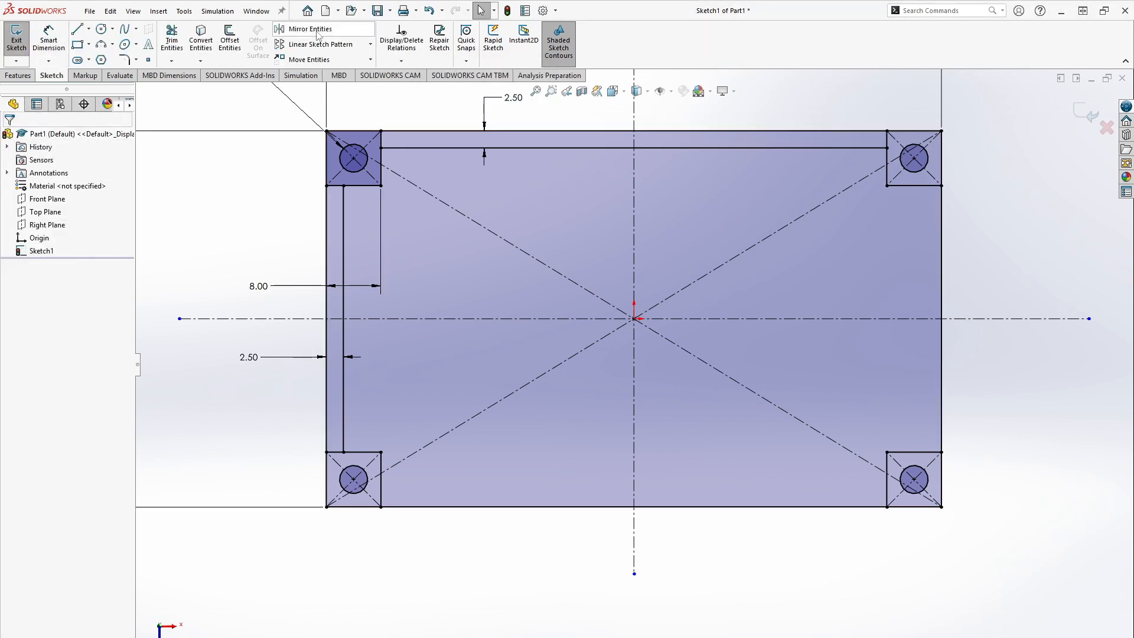
left_click(311, 29)
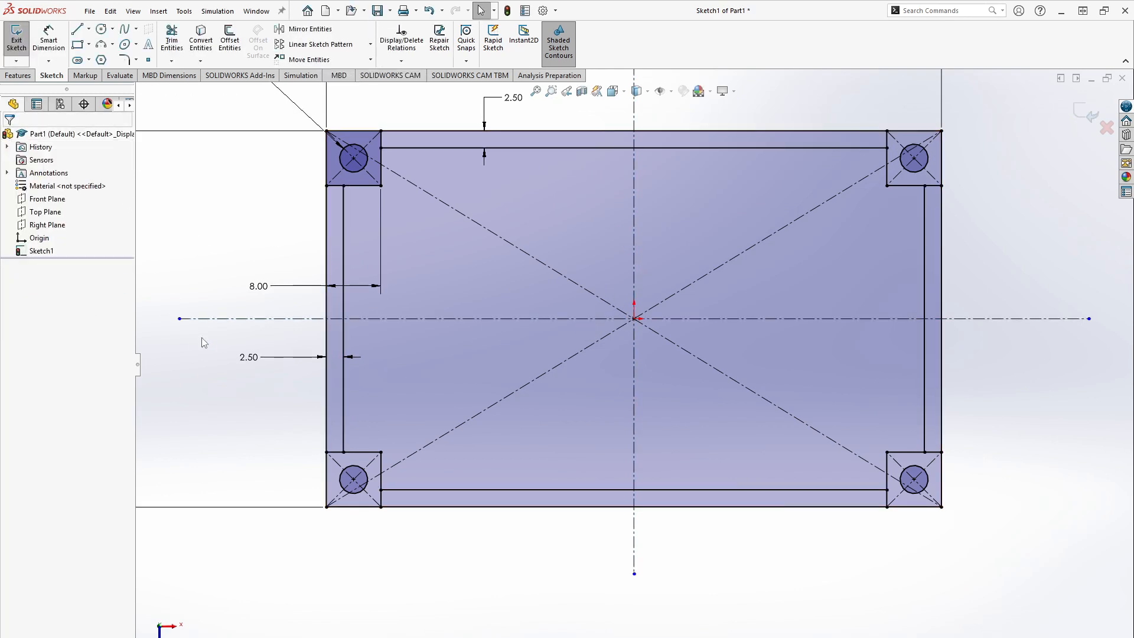
Boss-Extrude the wall regions of the sketch into the box walls and floor.
left_click(22, 37)
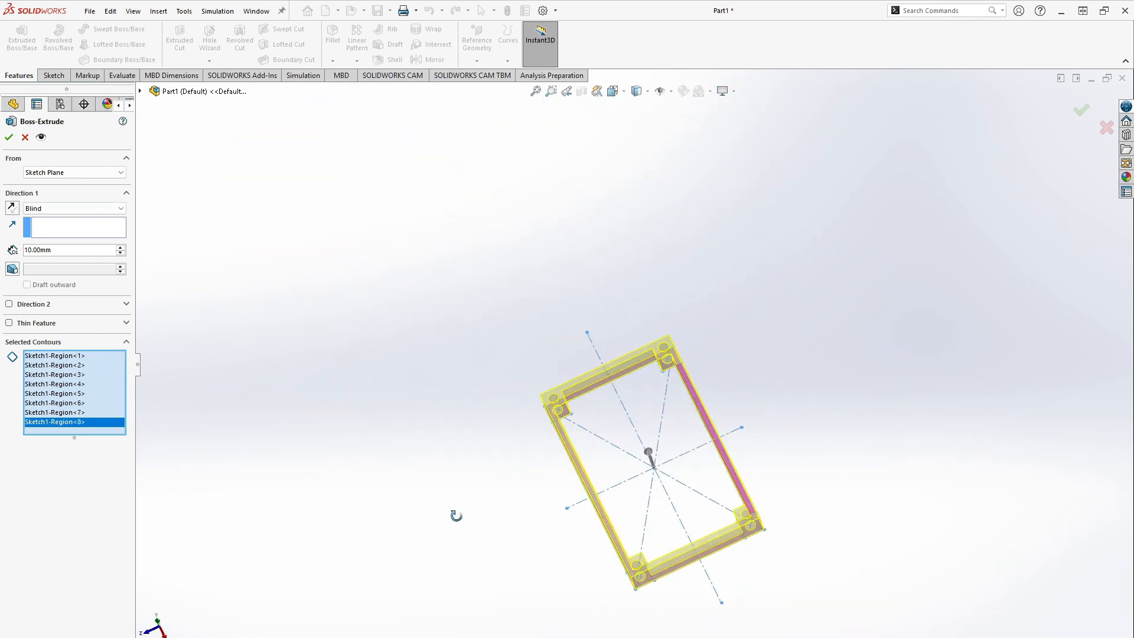
left_click(8, 138)
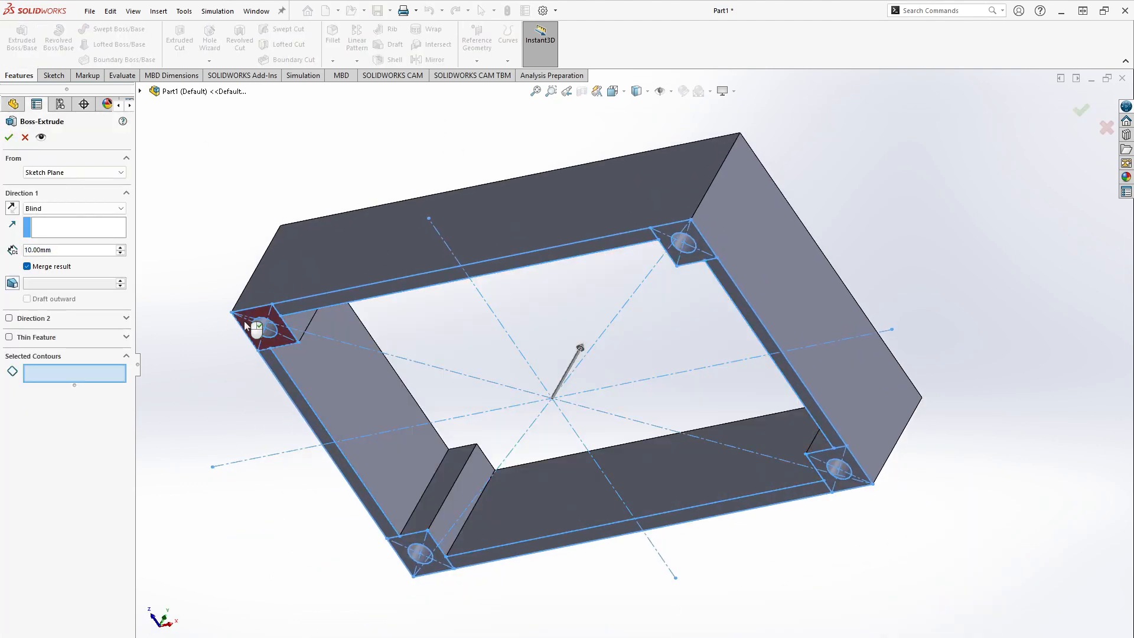
Extrude the corner post regions around the 4.10 mm holes, ending offset below the rim face.
left_click(716, 276)
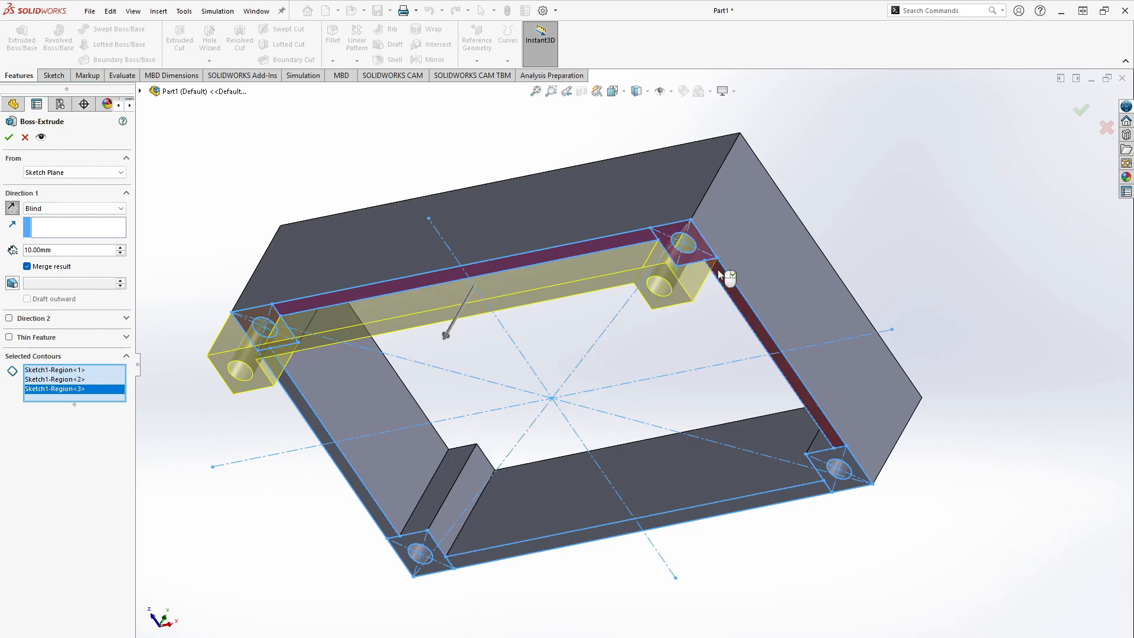
left_click(423, 576)
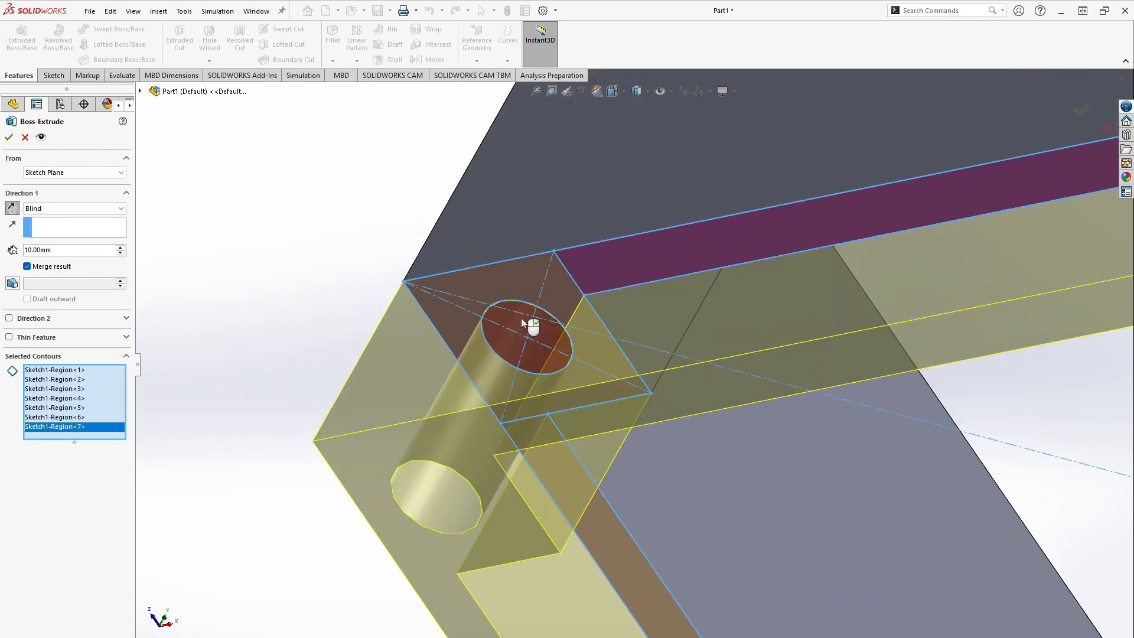
left_click(8, 137)
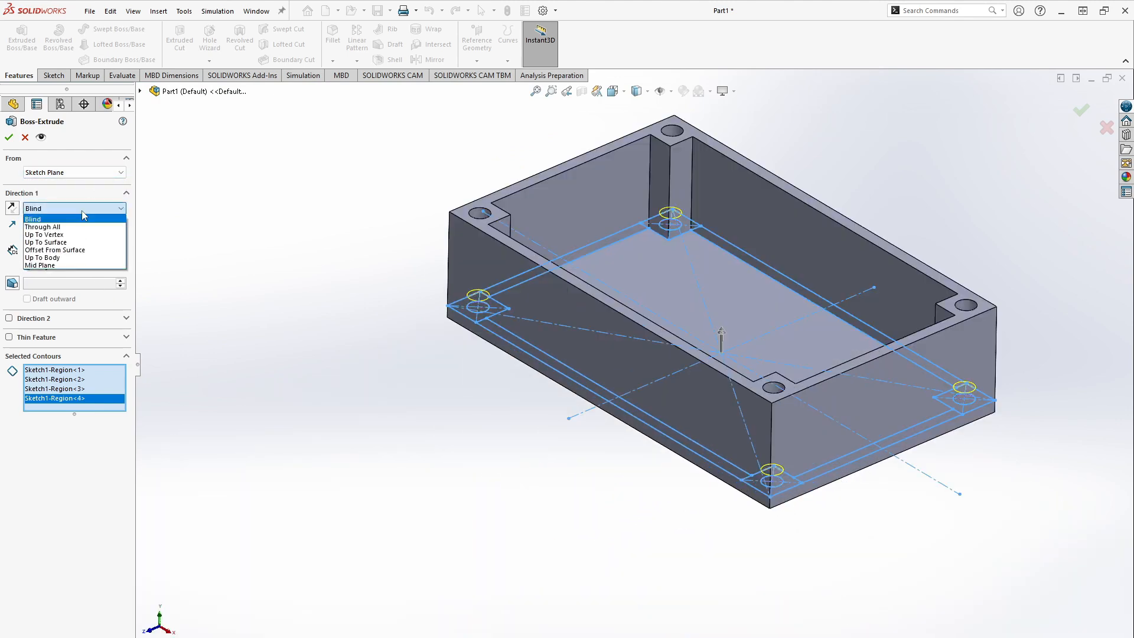
left_click(54, 249)
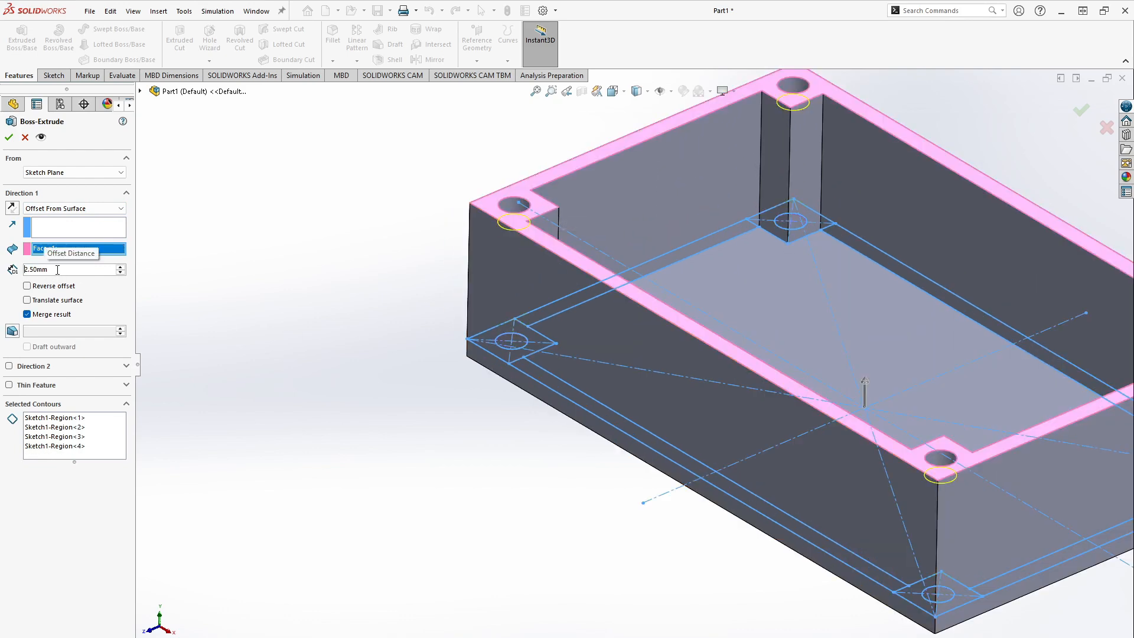
type("4.10mm")
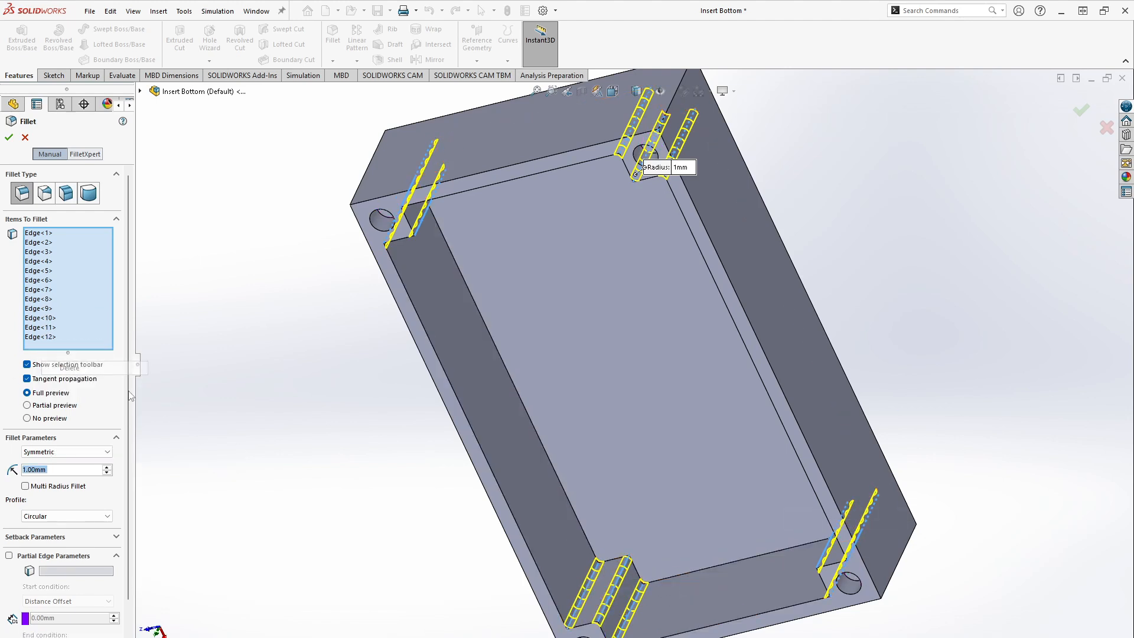
Fillet the vertical post edges and the bottom face edges with a 1 mm radius.
left_click(600, 326)
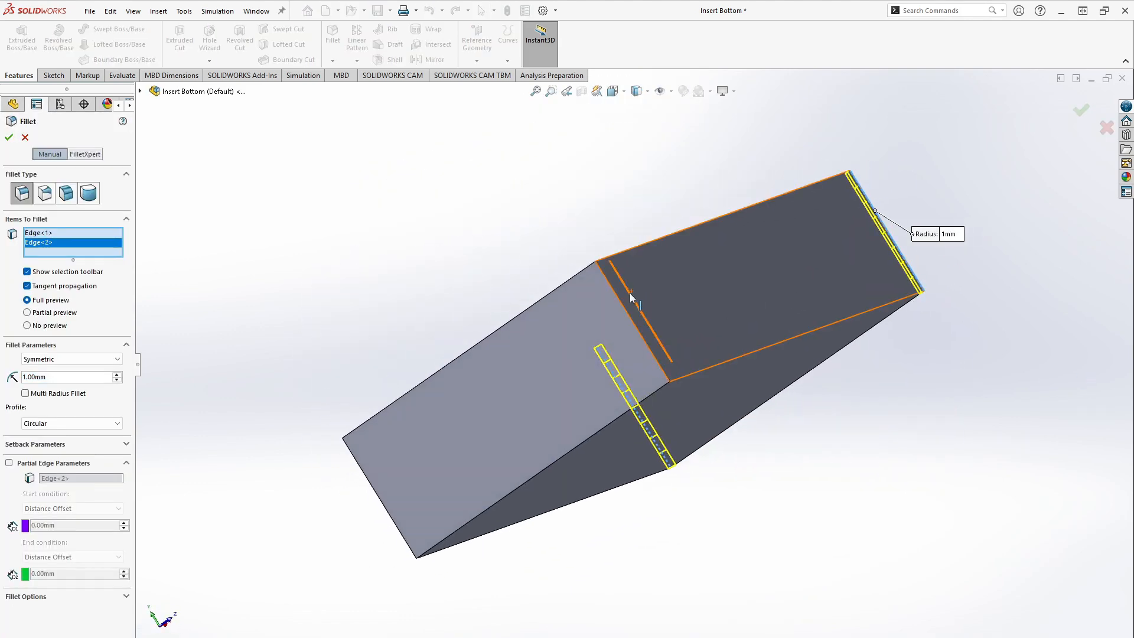
left_click(746, 341)
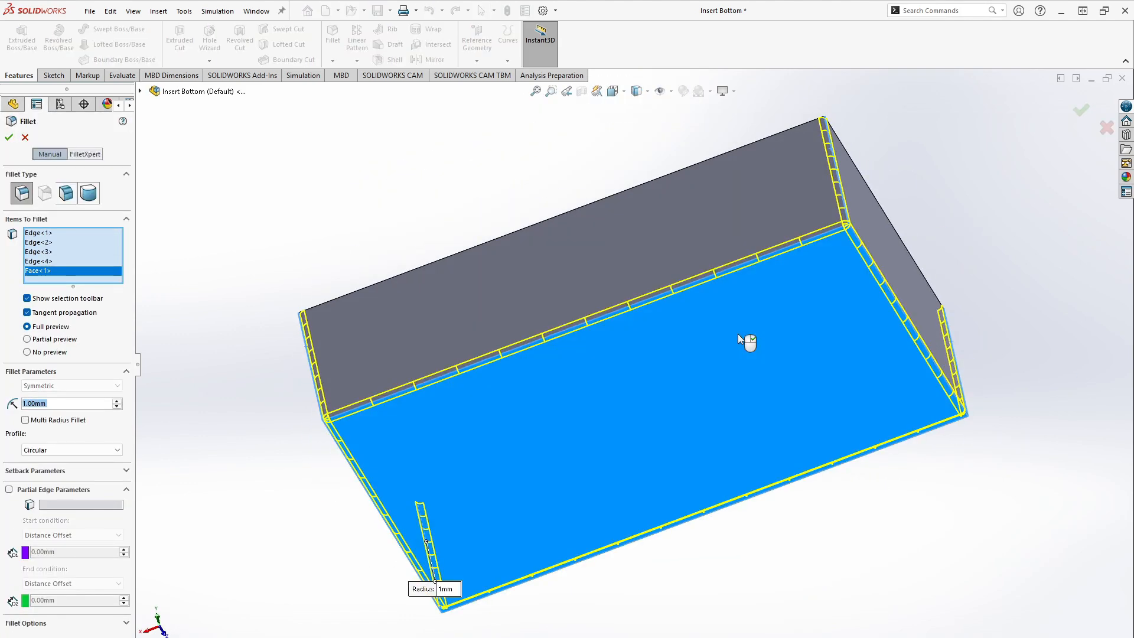
left_click(8, 138)
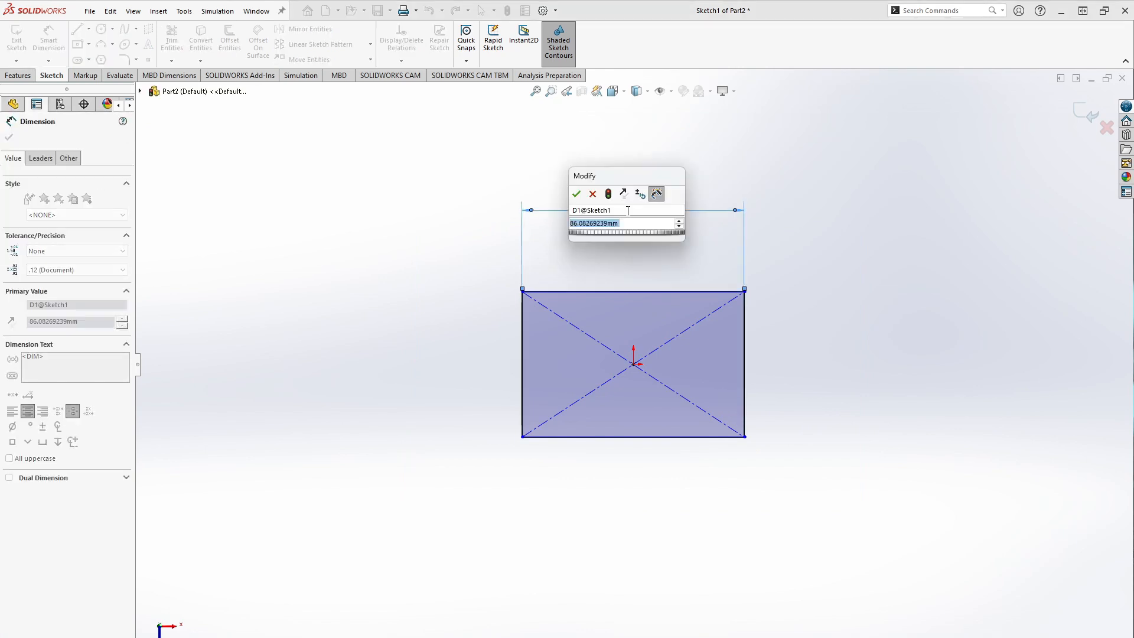
Dimension the lid rectangle to 90 × 55 mm and draw a corner square with its diagonal.
left_click(576, 193)
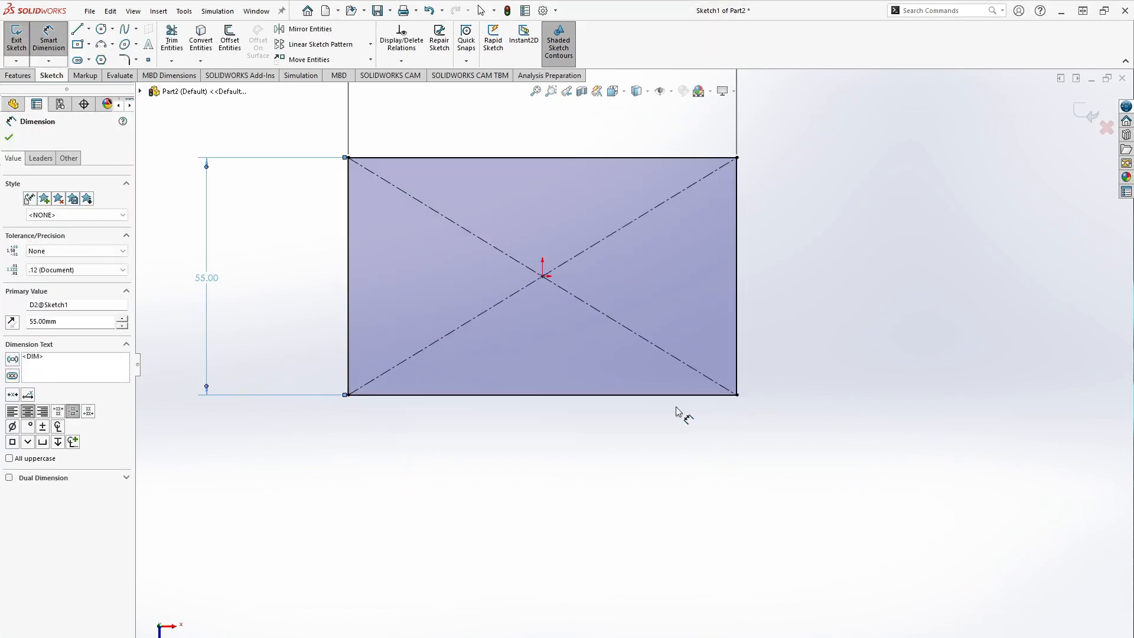
left_click(8, 138)
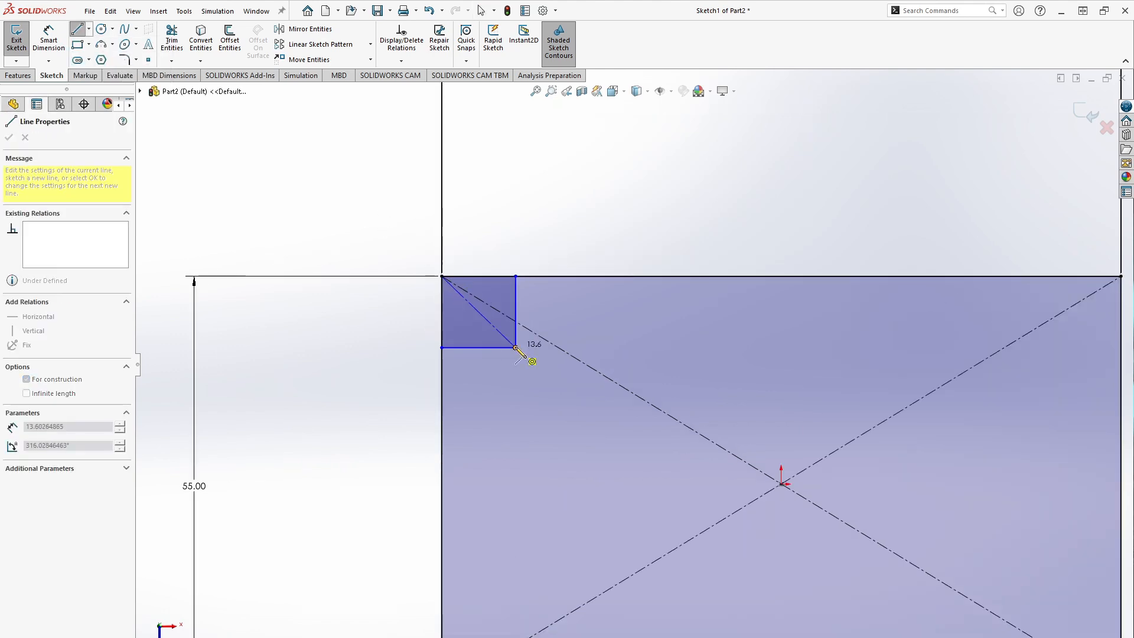
left_click(8, 137)
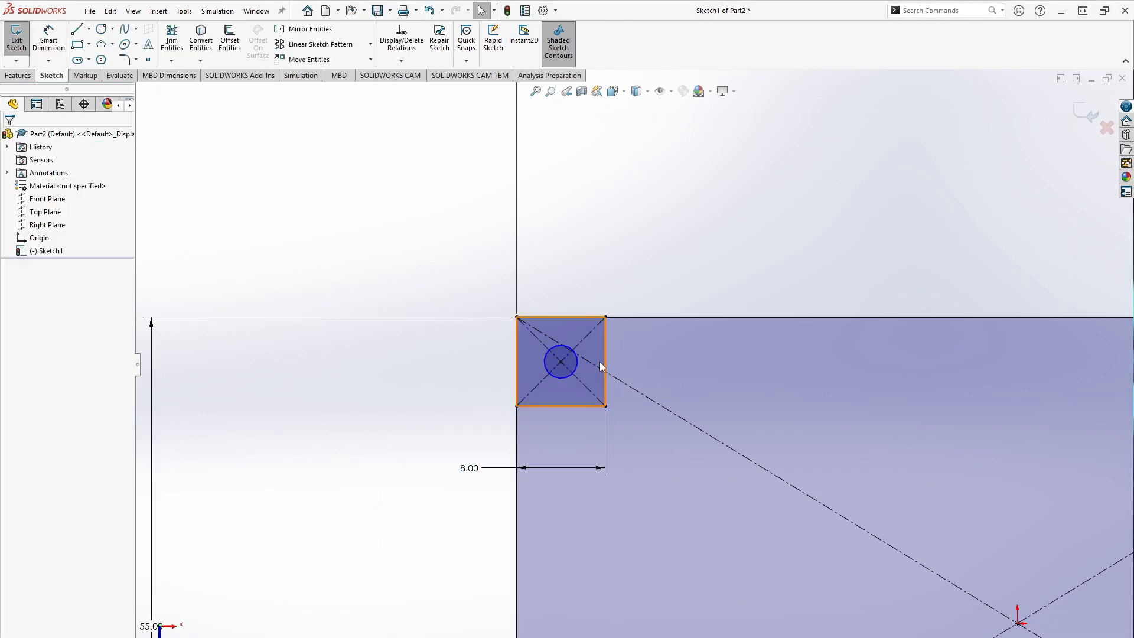
Dimension the Ø3.50 and Ø5.50 hole circles, add centerlines and mirror the corner square to all corners.
left_click(561, 362)
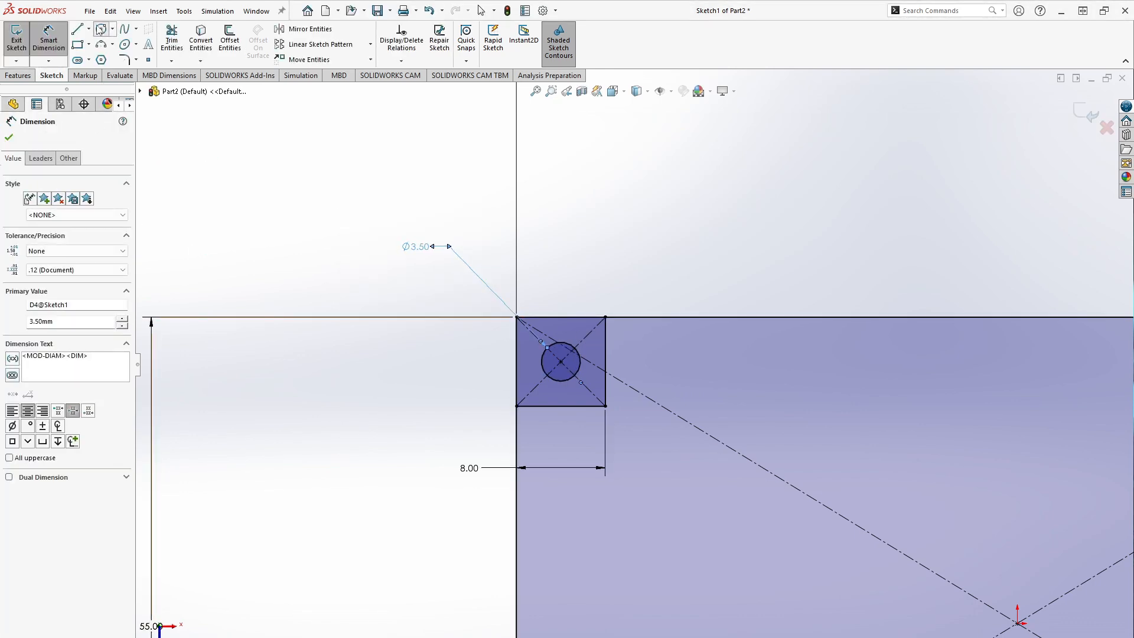
left_click(560, 362)
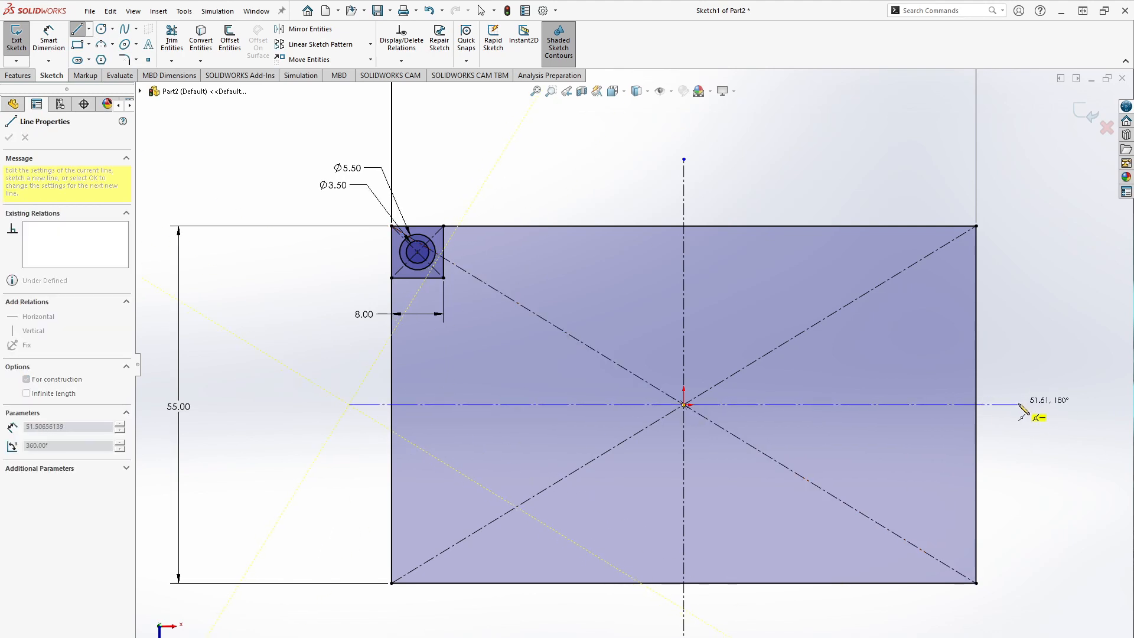
left_click(308, 29)
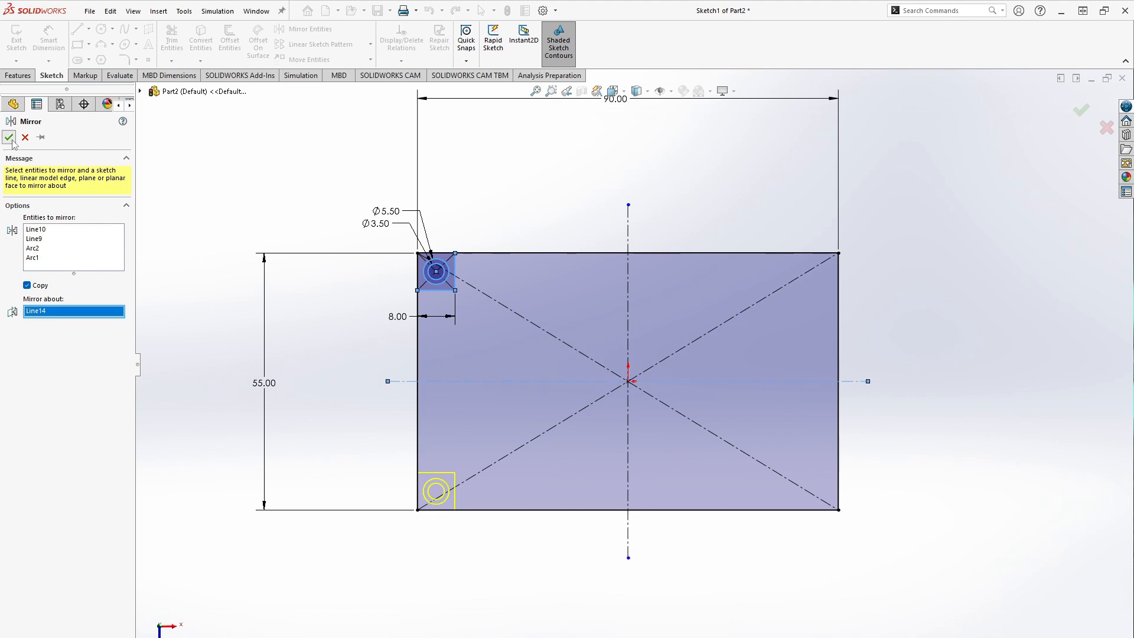
left_click(9, 137)
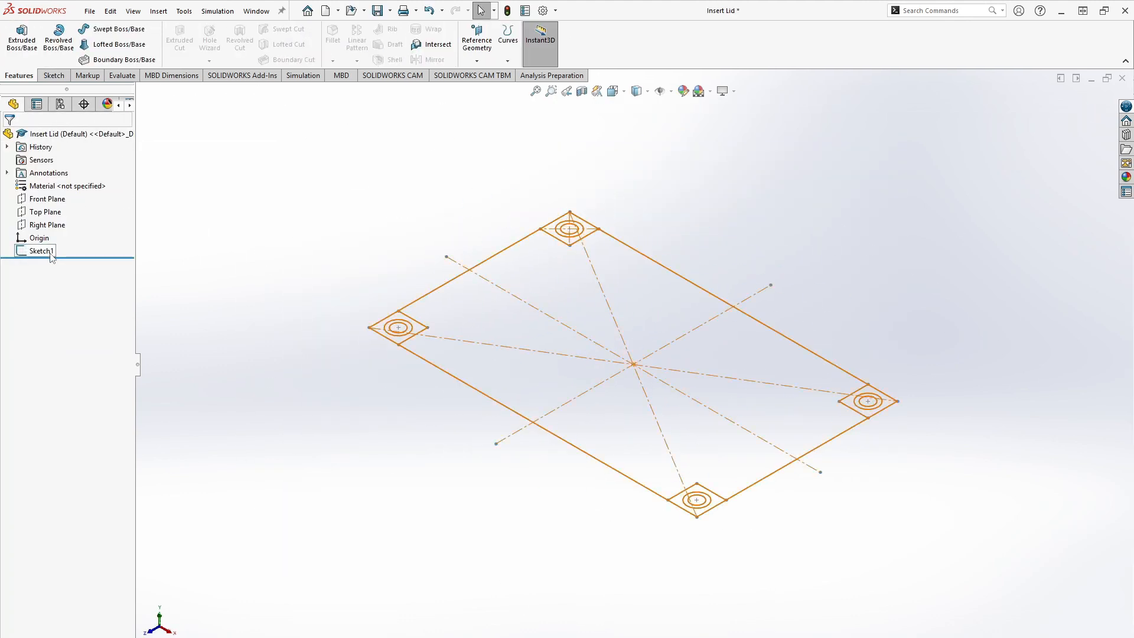
Extrude the lid into a solid plate, then extrude the counterbore regions 1 mm around the holes.
left_click(21, 37)
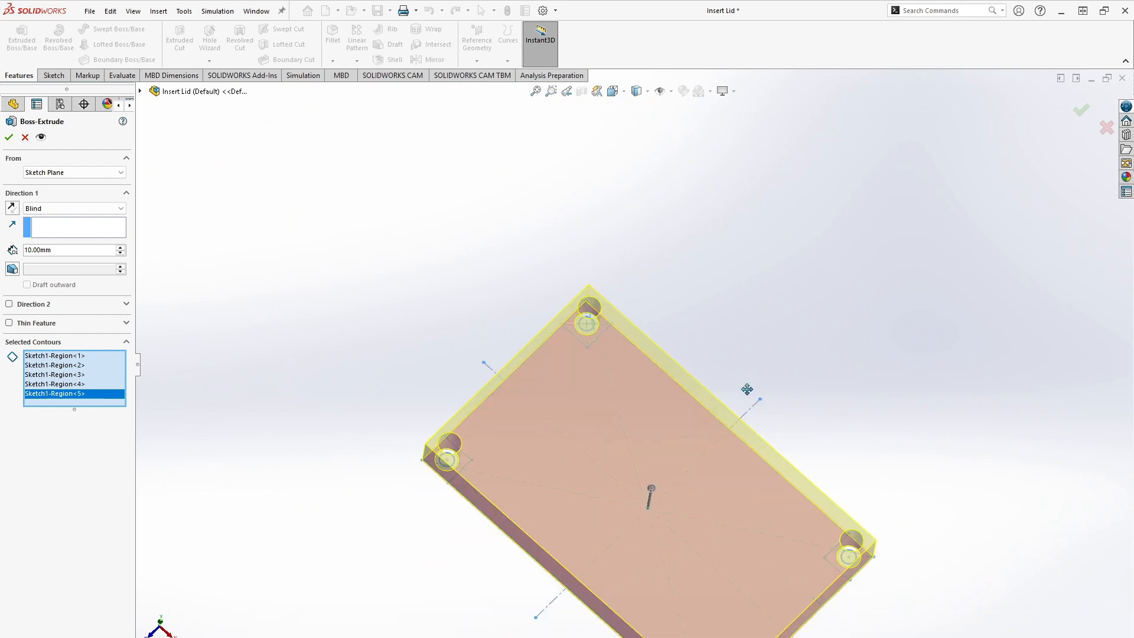
left_click(8, 137)
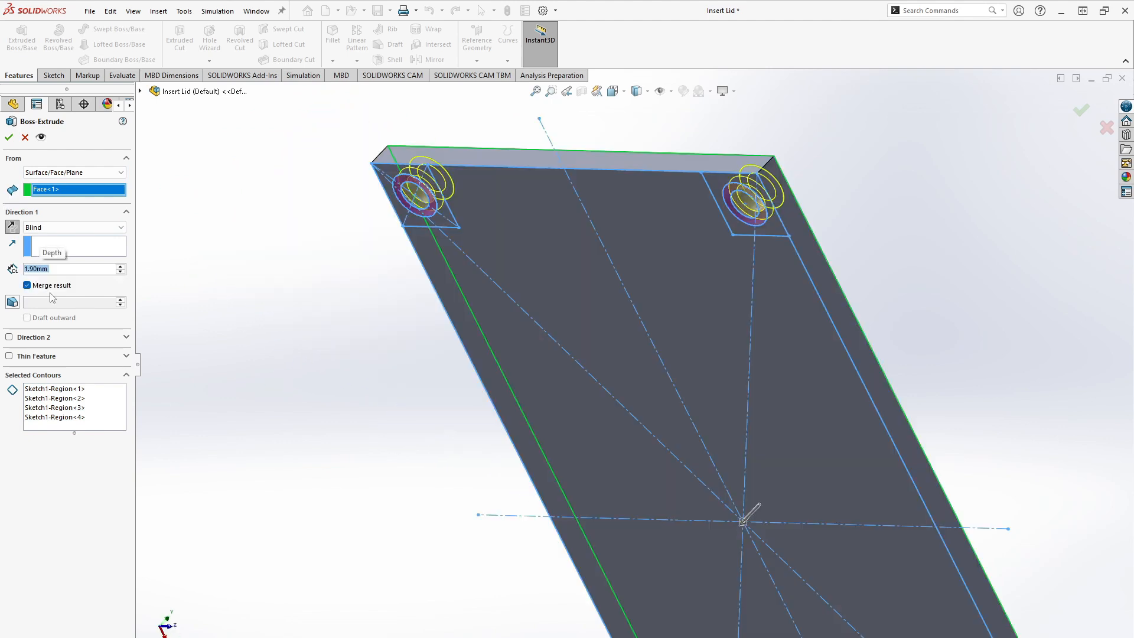
left_click(8, 137)
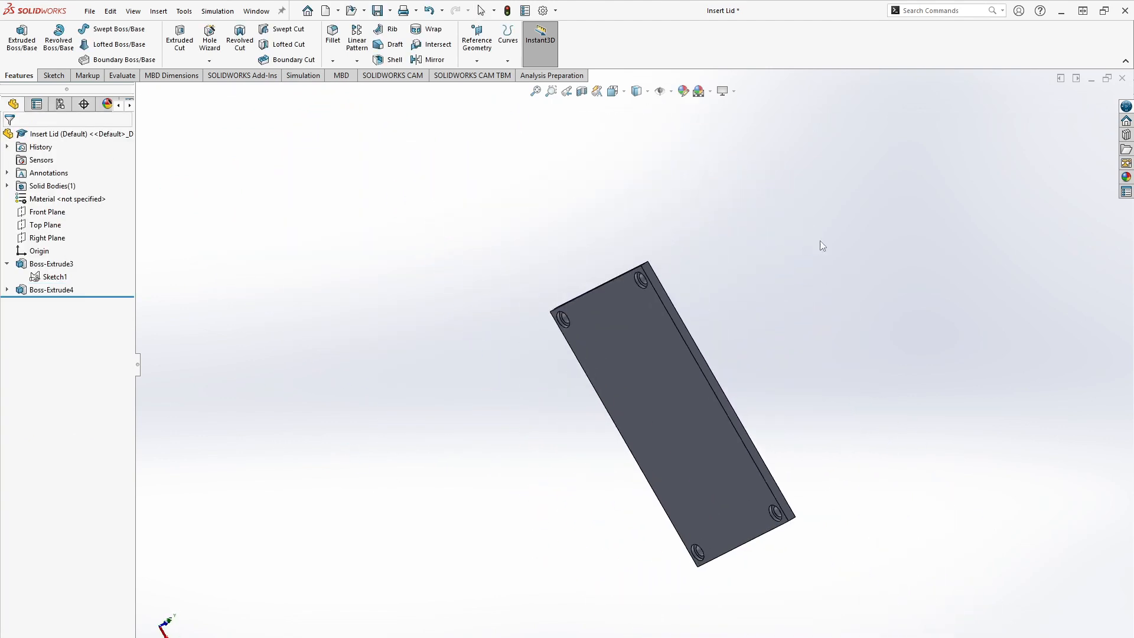
left_click(332, 37)
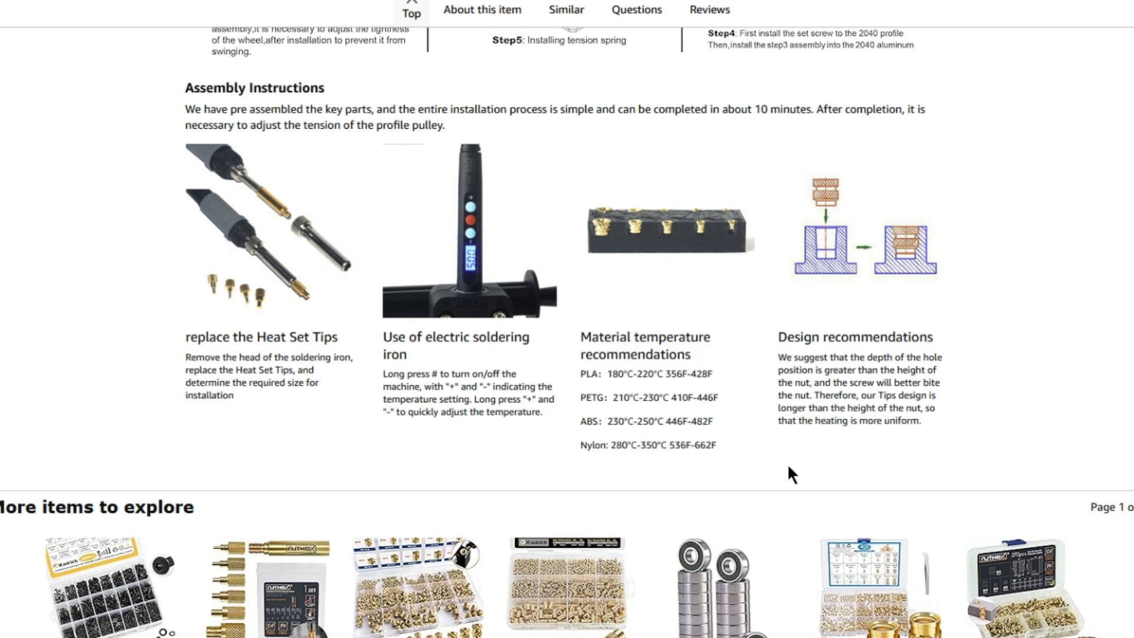
mouse_move(753, 416)
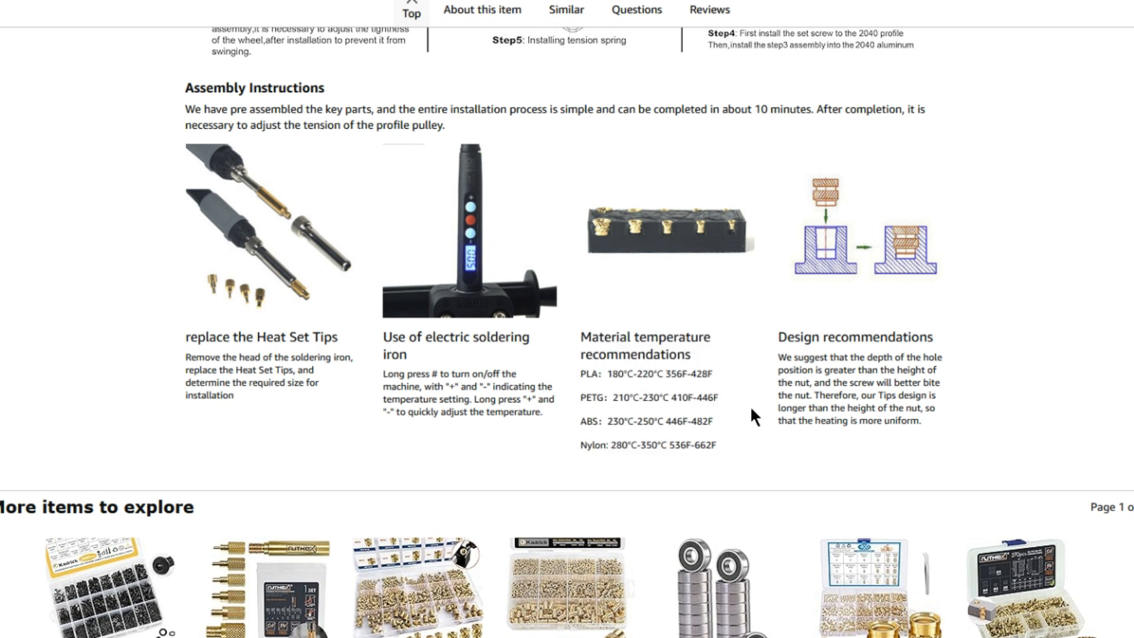